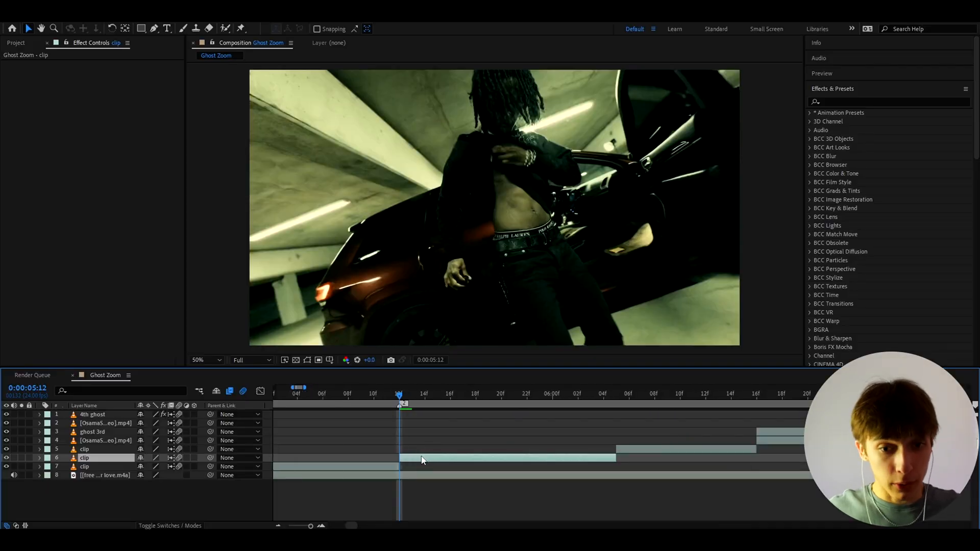
# - Duplicate the middle clip layer in Ghost Zoom, creating clip 2 above the original
pyautogui.press('ctrl+d')
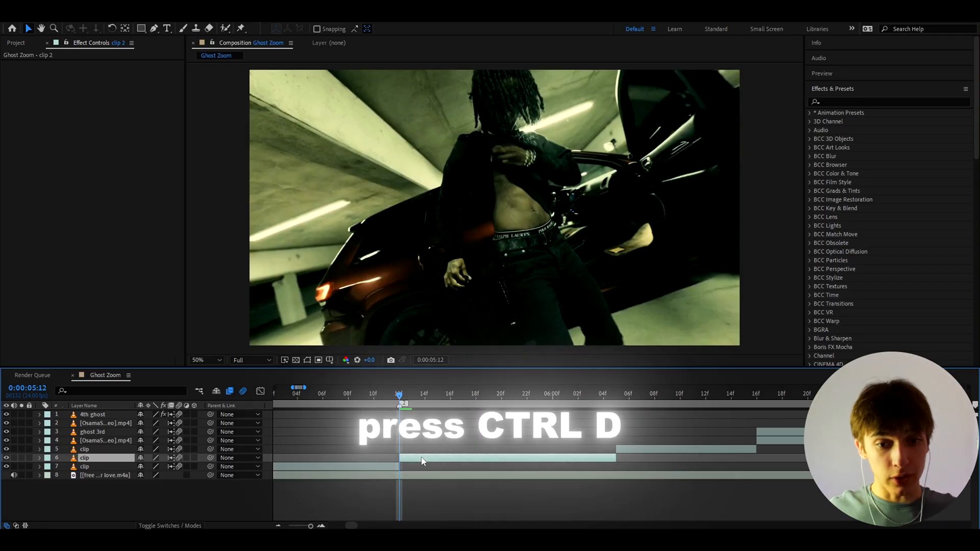
pyautogui.press('ctrl+d')
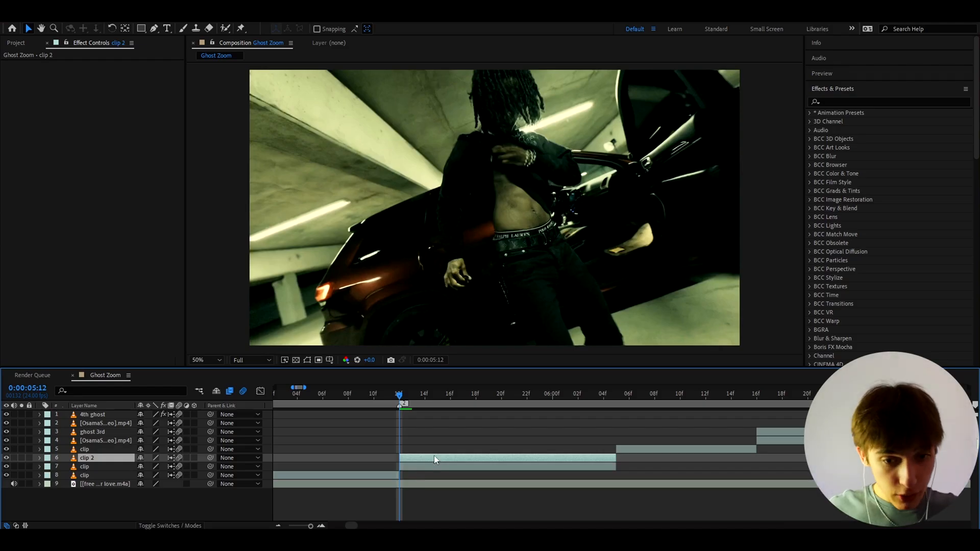
# - Rename the duplicate 'ghost' and reveal its Scale, Position and Opacity properties
pyautogui.doubleClick(88, 458)
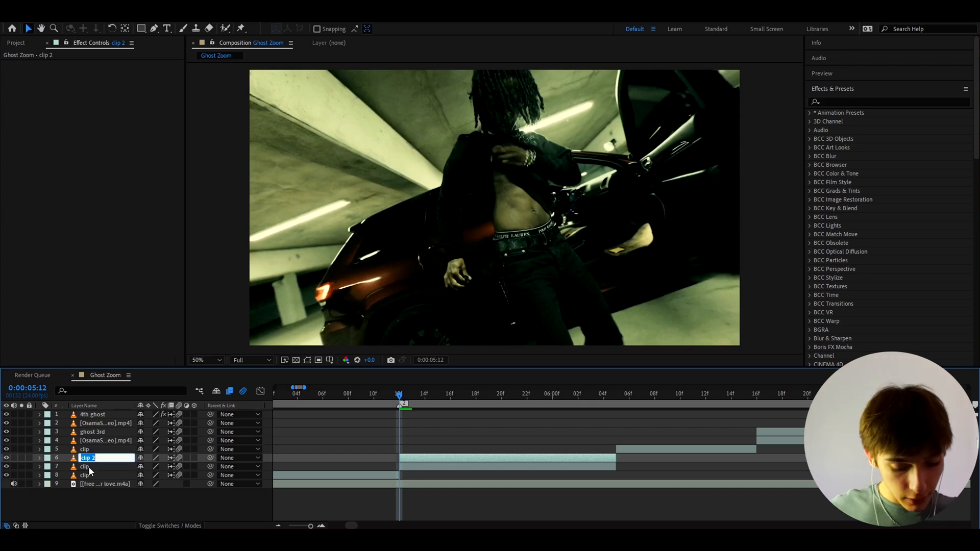
pyautogui.write('ghost')
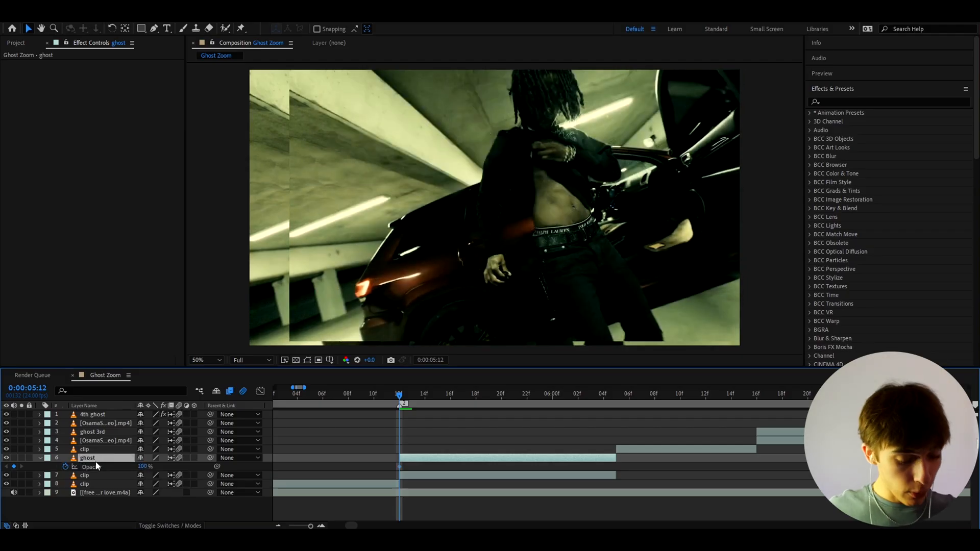
pyautogui.press('s')
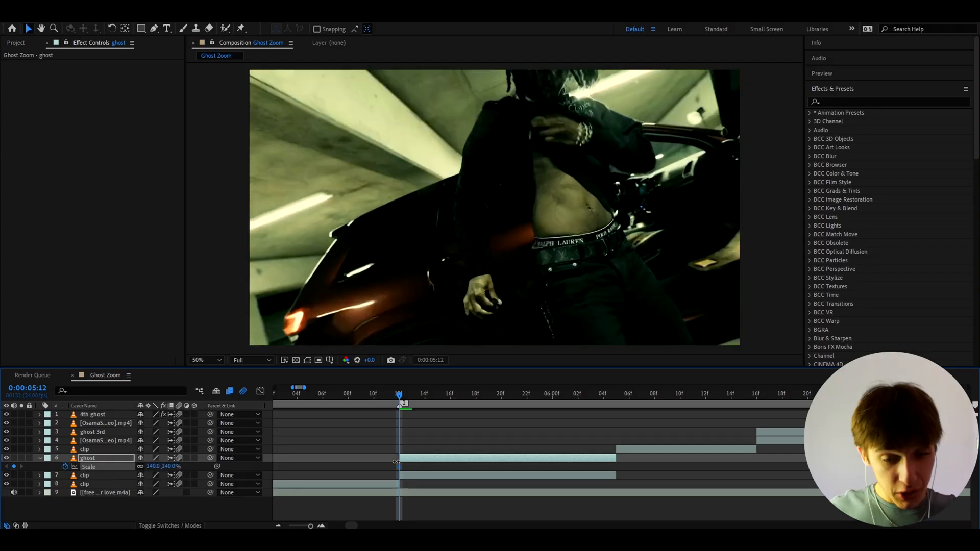
pyautogui.press('u')
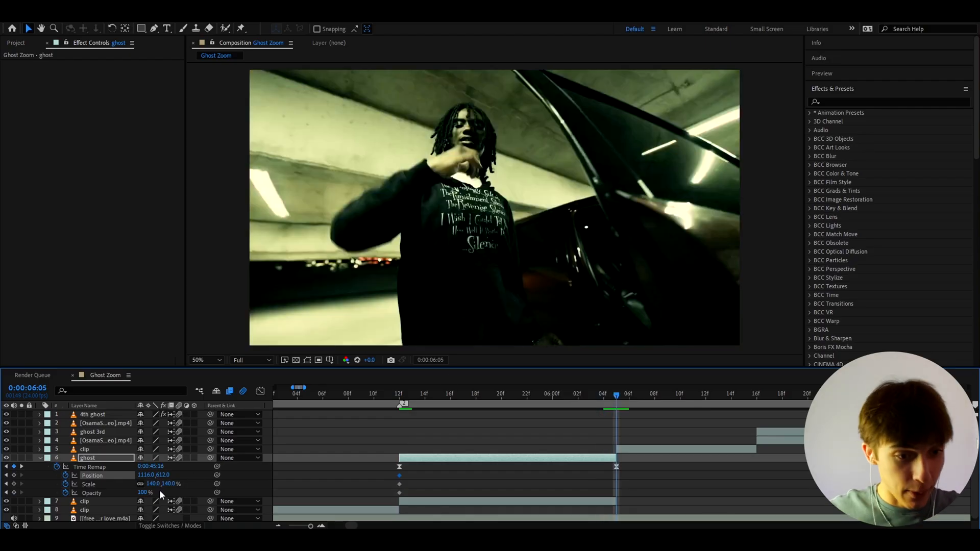
# - Set the ghost layer's end Scale to 179% and scrub to preview the fade
pyautogui.doubleClick(153, 484)
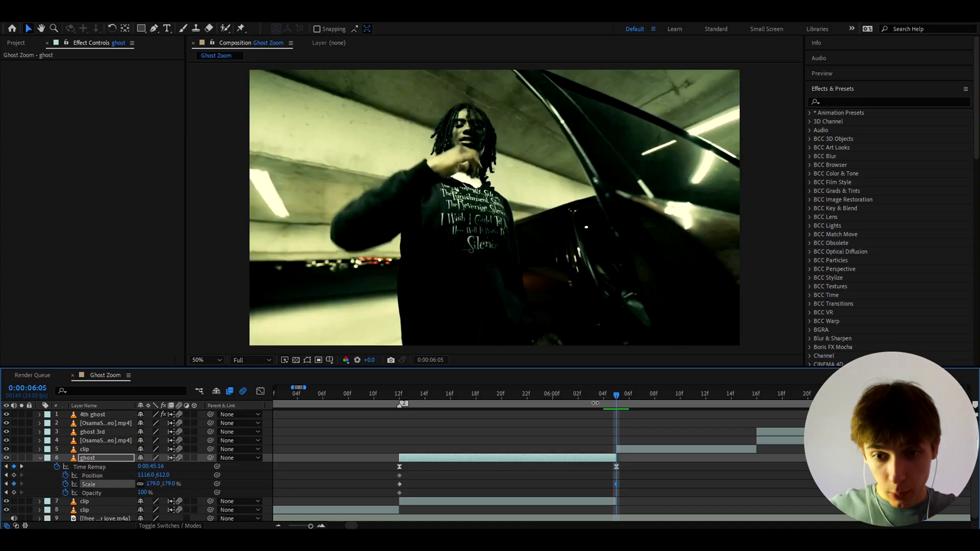
pyautogui.click(488, 395)
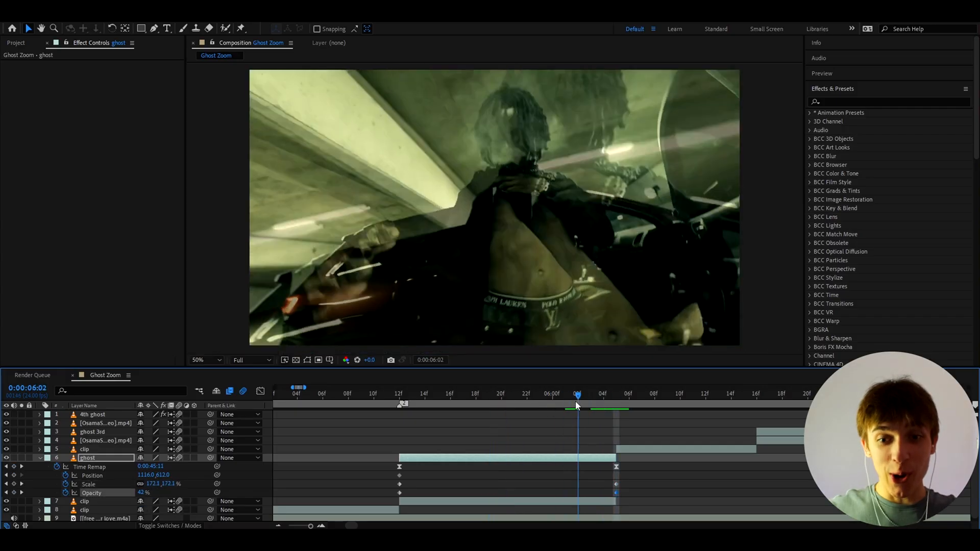
pyautogui.moveTo(577, 396); pyautogui.dragTo(603, 395)
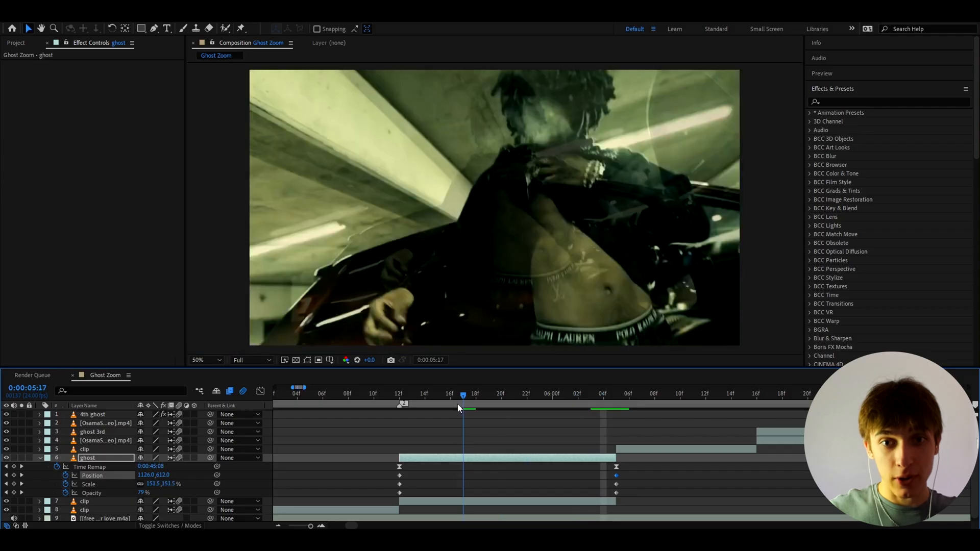
pyautogui.moveTo(463, 397); pyautogui.dragTo(514, 397)
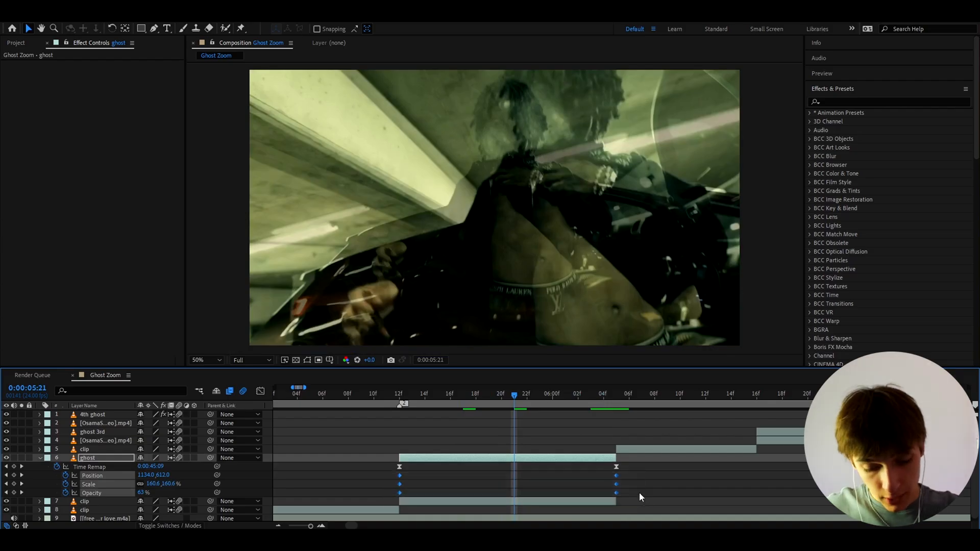
# - Easy Ease the ghost keyframes and lengthen the scale and opacity curve influence
pyautogui.press('f9')
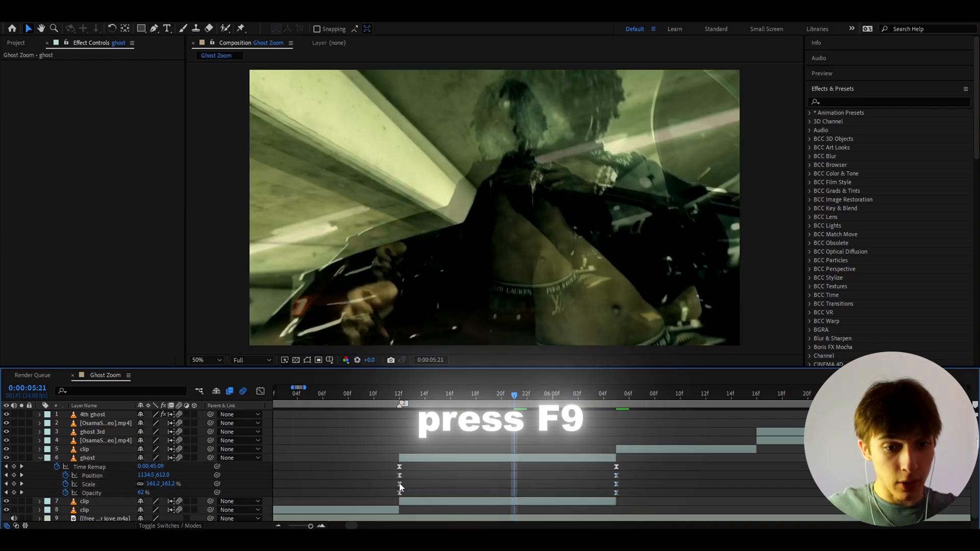
pyautogui.press('f9')
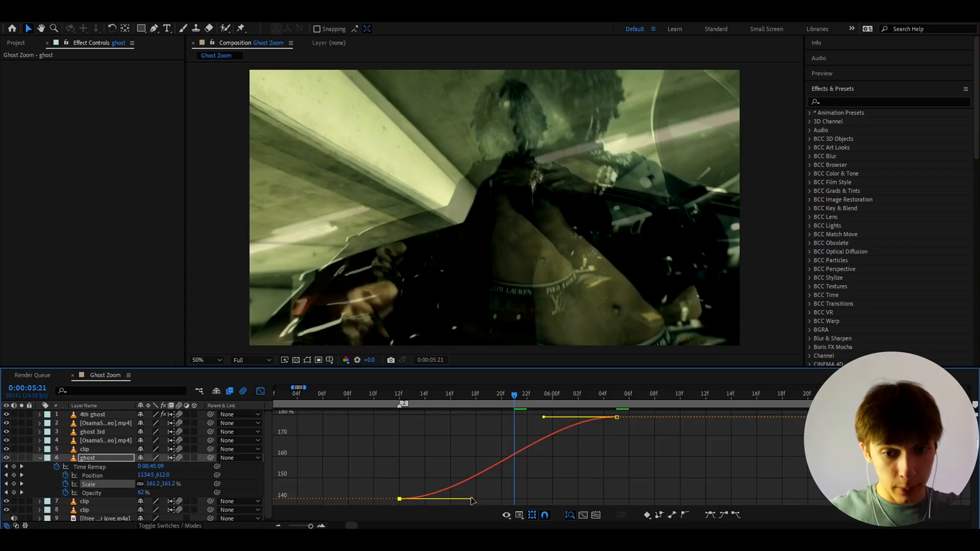
pyautogui.moveTo(472, 500); pyautogui.dragTo(578, 495)
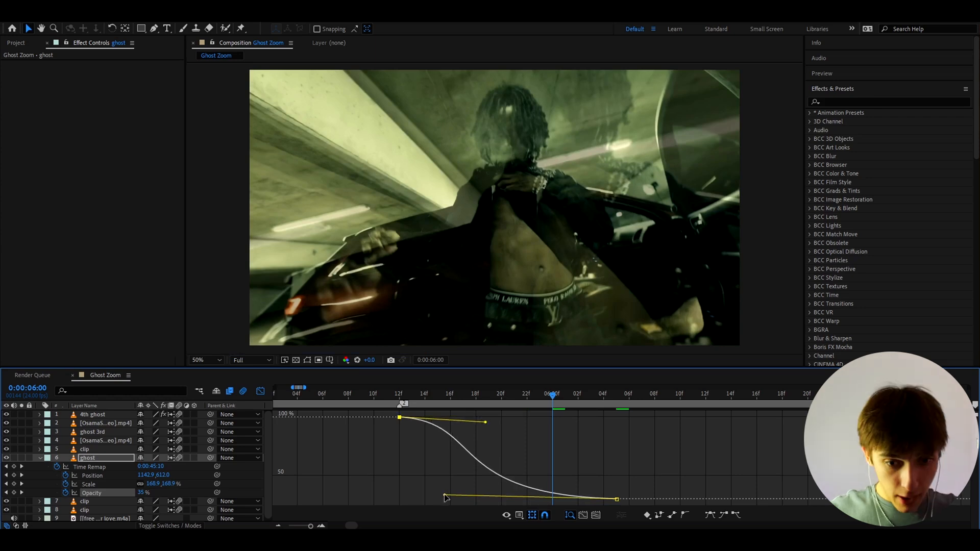
pyautogui.moveTo(445, 498); pyautogui.dragTo(398, 486)
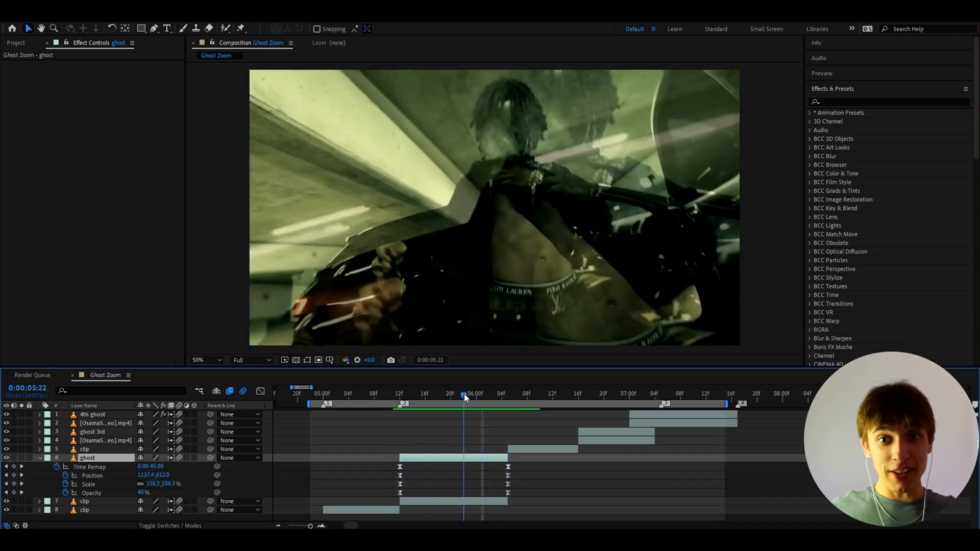
# - Apply the Impact Presets 'Extreme Ripple' preset to the adjustment layer and name it extreme ripple
pyautogui.moveTo(466, 393); pyautogui.dragTo(400, 394)
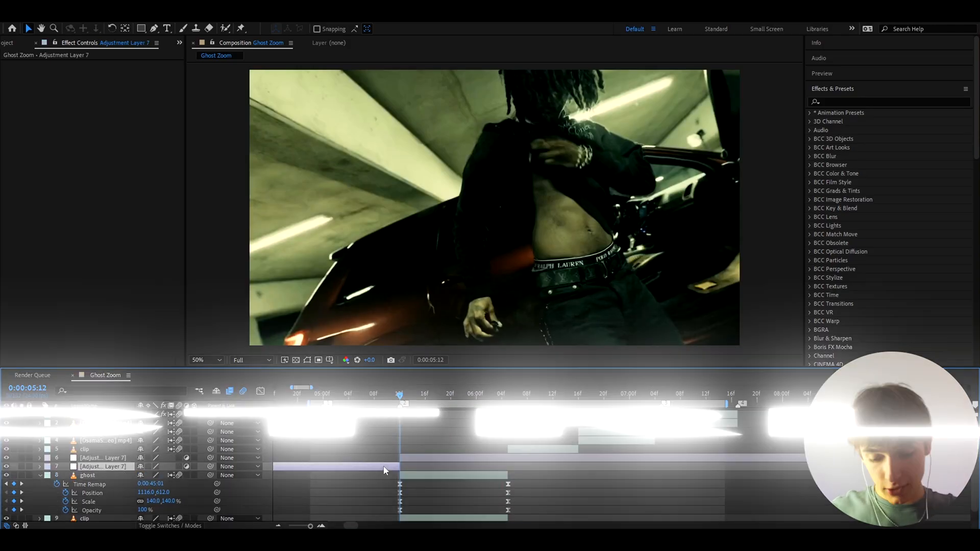
pyautogui.click(813, 113)
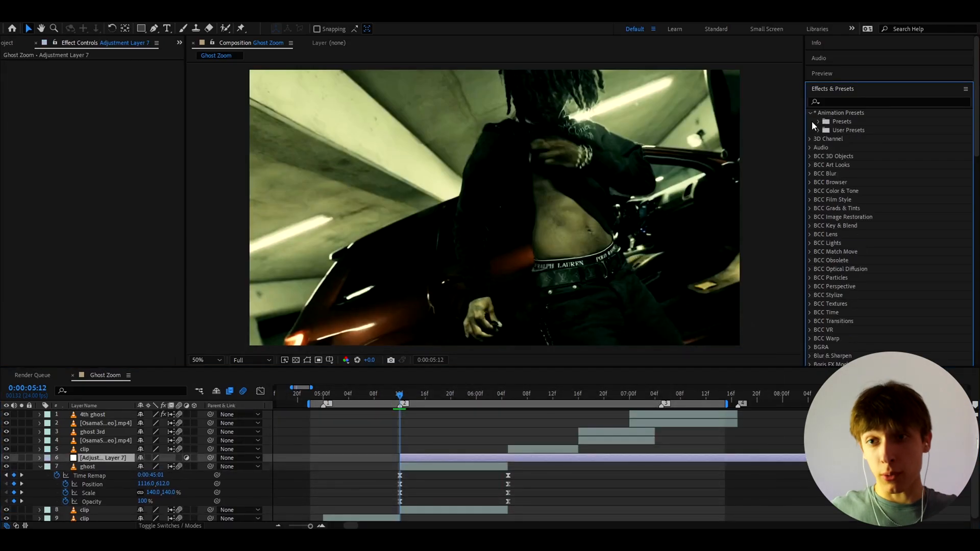
pyautogui.click(828, 131)
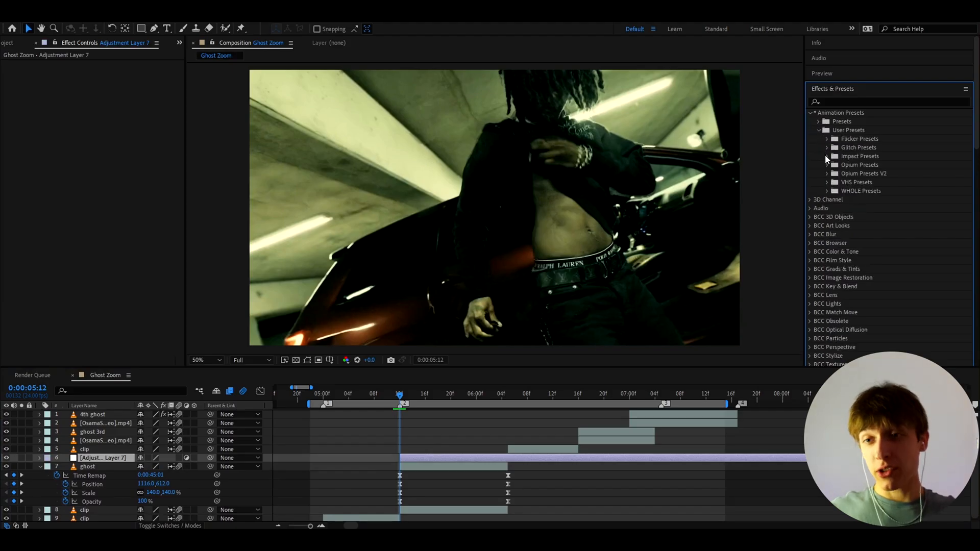
pyautogui.click(827, 156)
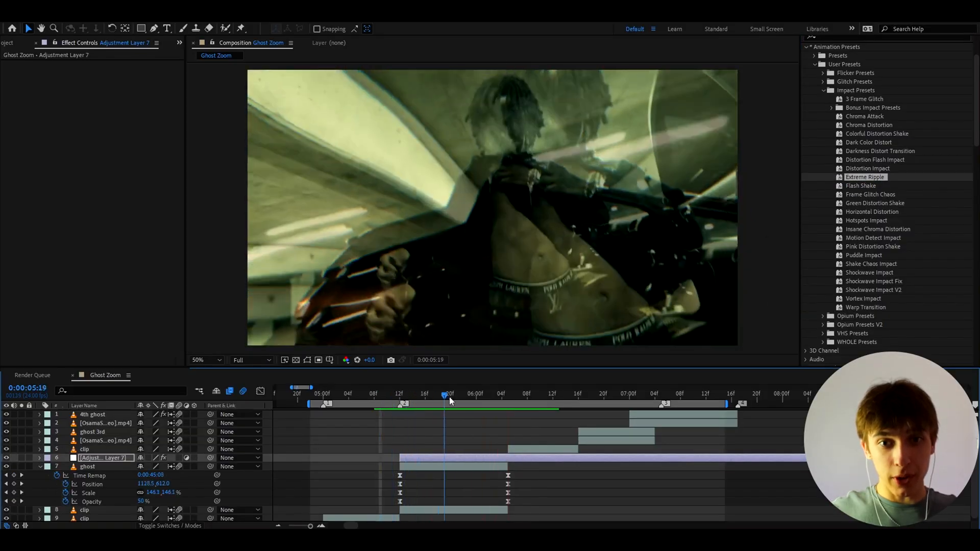
pyautogui.click(364, 393)
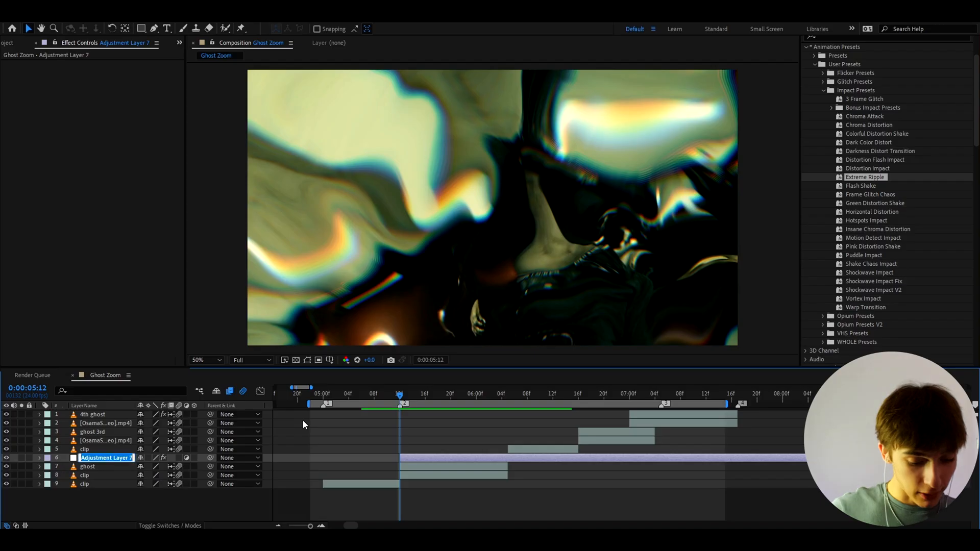
pyautogui.write('extreme ripple')
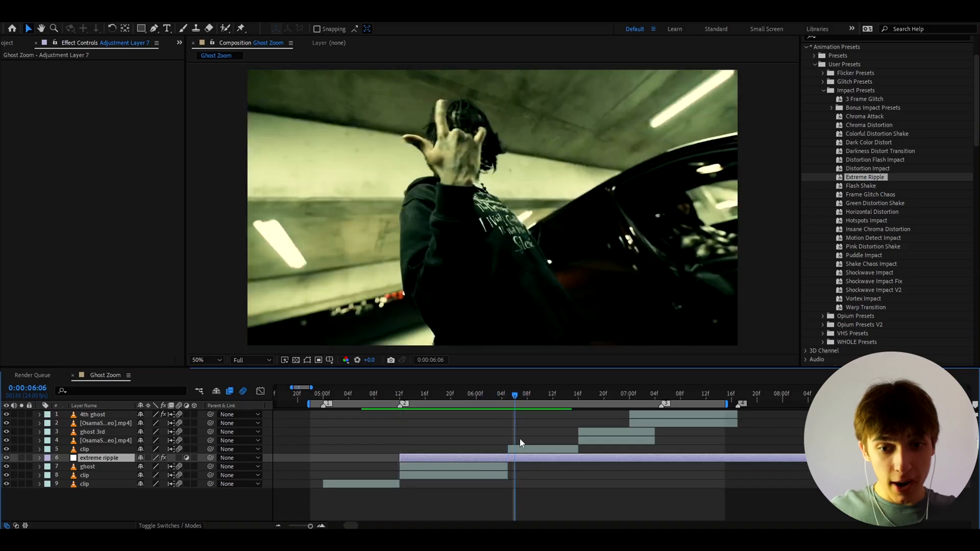
# - Rotate clip 2's Hue/Saturation Master Hue dial to about 0x+324°
pyautogui.click(463, 393)
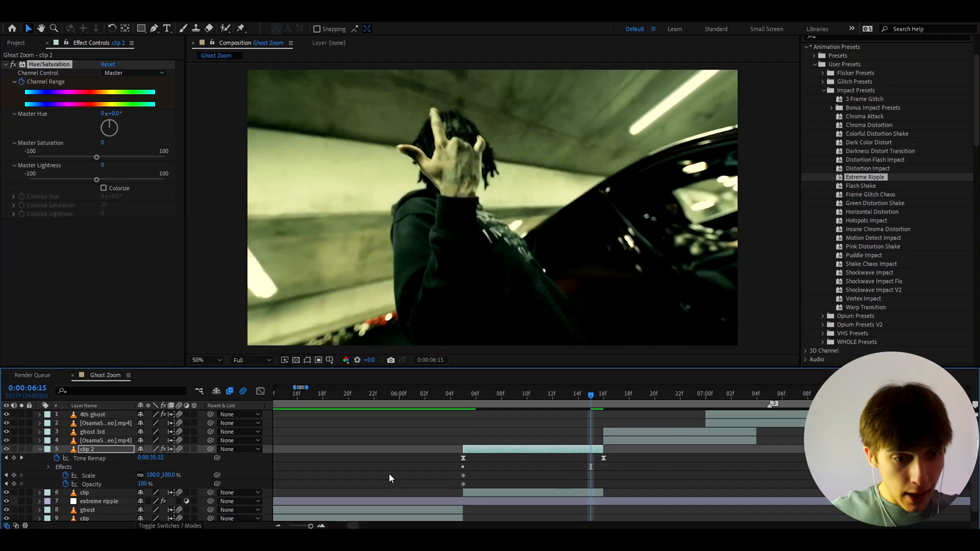
pyautogui.click(147, 484)
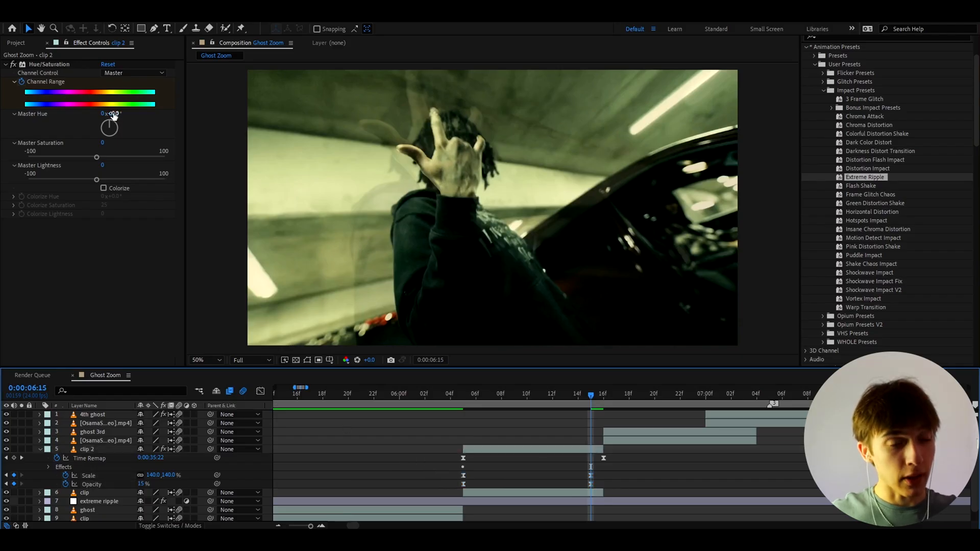
pyautogui.moveTo(109, 128); pyautogui.dragTo(113, 122)
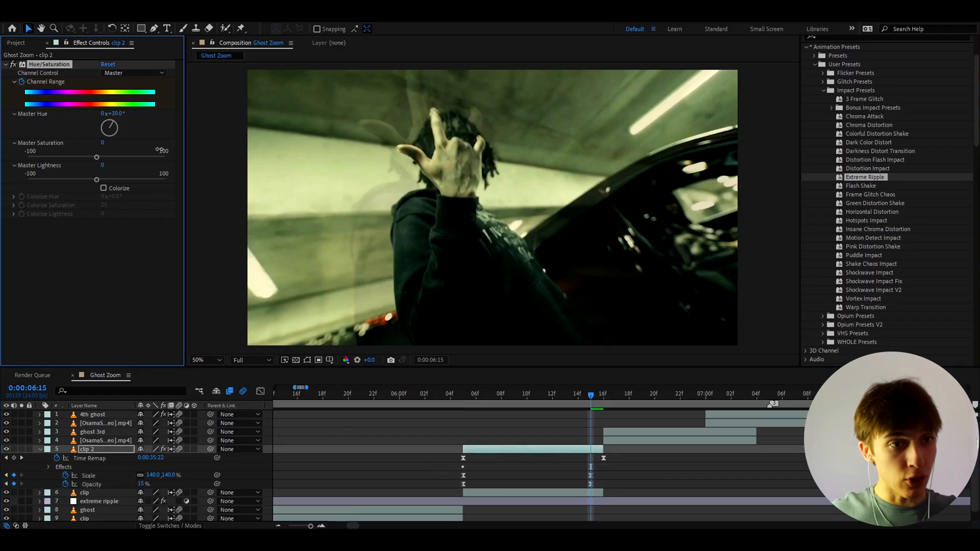
pyautogui.moveTo(111, 128); pyautogui.dragTo(108, 131)
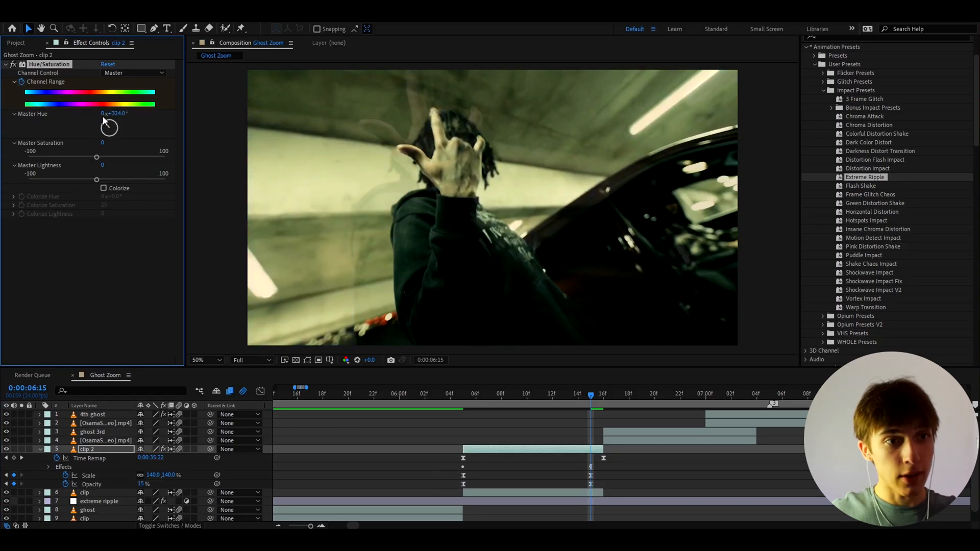
pyautogui.moveTo(109, 128); pyautogui.dragTo(109, 128)
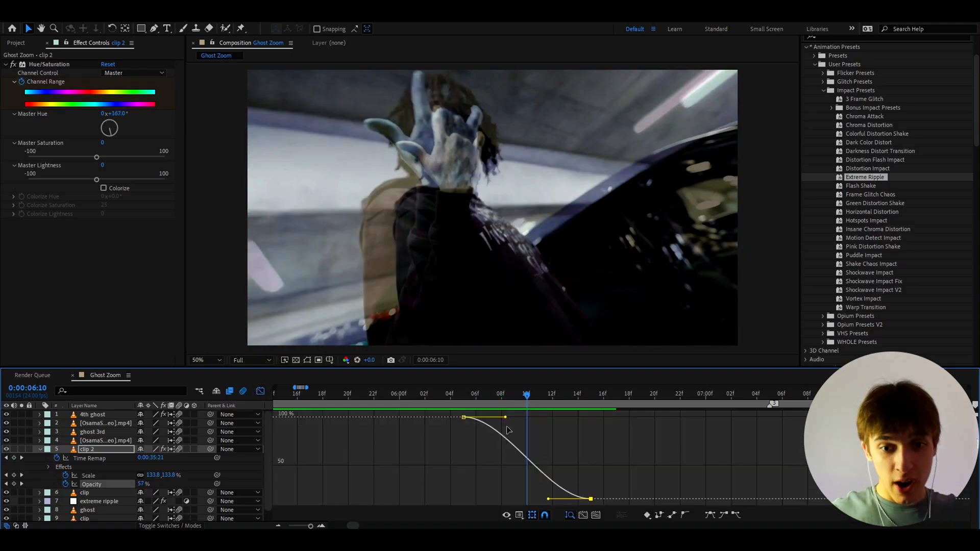
# - Drag clip 2's opacity Bezier handle into a smooth eased fade curve
pyautogui.moveTo(506, 417); pyautogui.dragTo(471, 485)
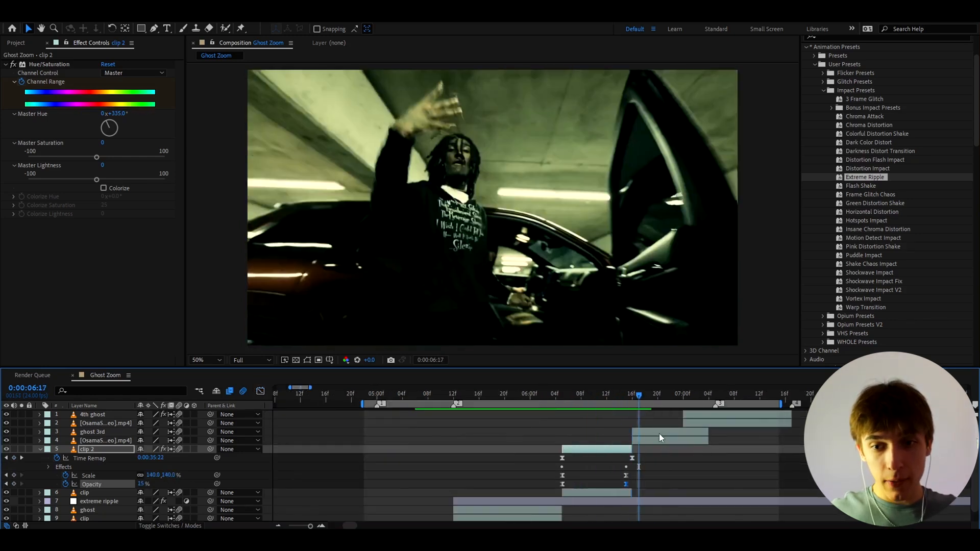
# - Select the ghost 3rd layer and move the playhead to 0:00:07:00
pyautogui.click(92, 432)
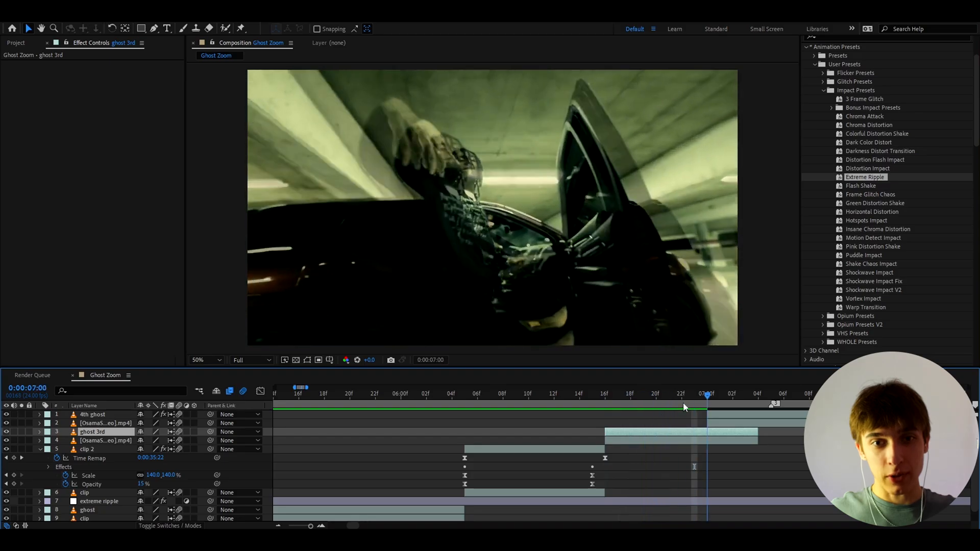
pyautogui.click(566, 394)
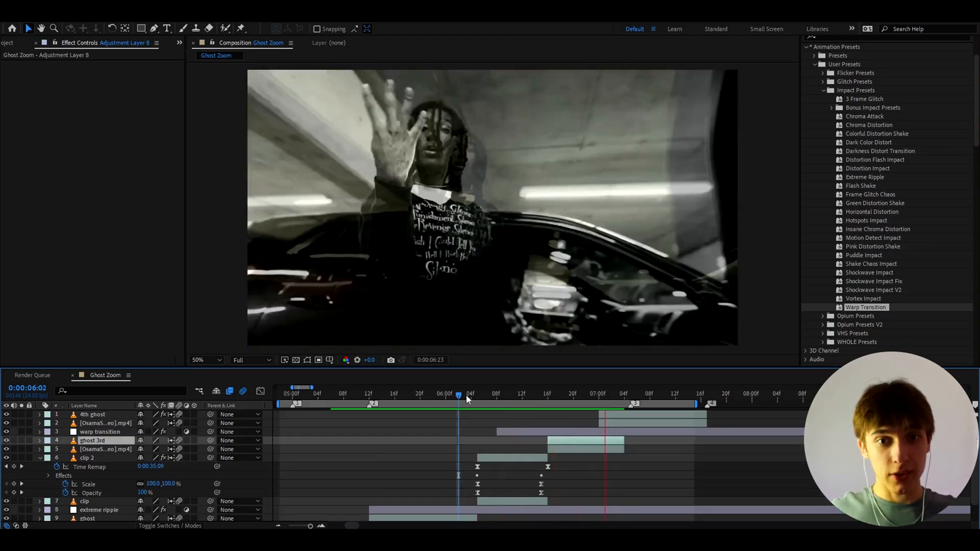
# - Scrub past seven seconds to preview the warp transition over ghost 3rd
pyautogui.moveTo(468, 399); pyautogui.dragTo(445, 399)
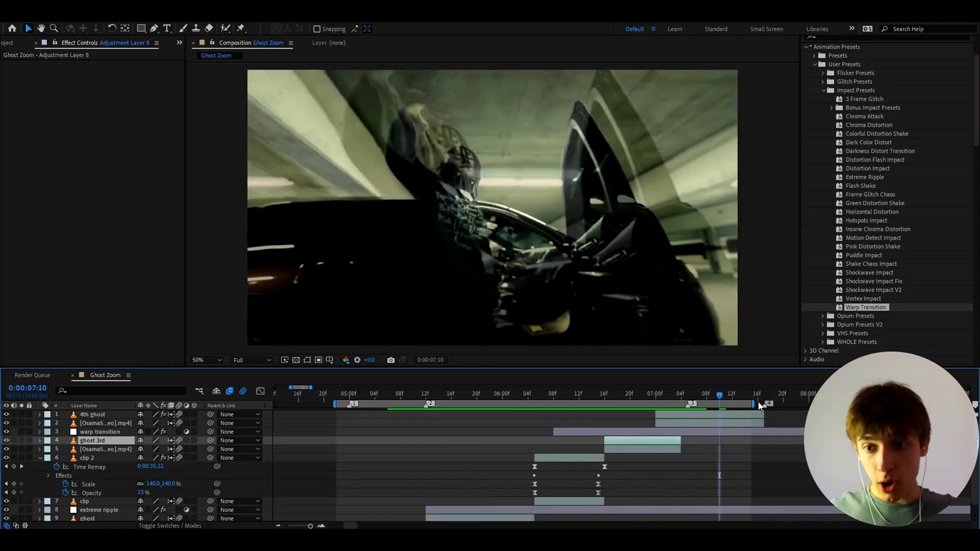
pyautogui.click(700, 394)
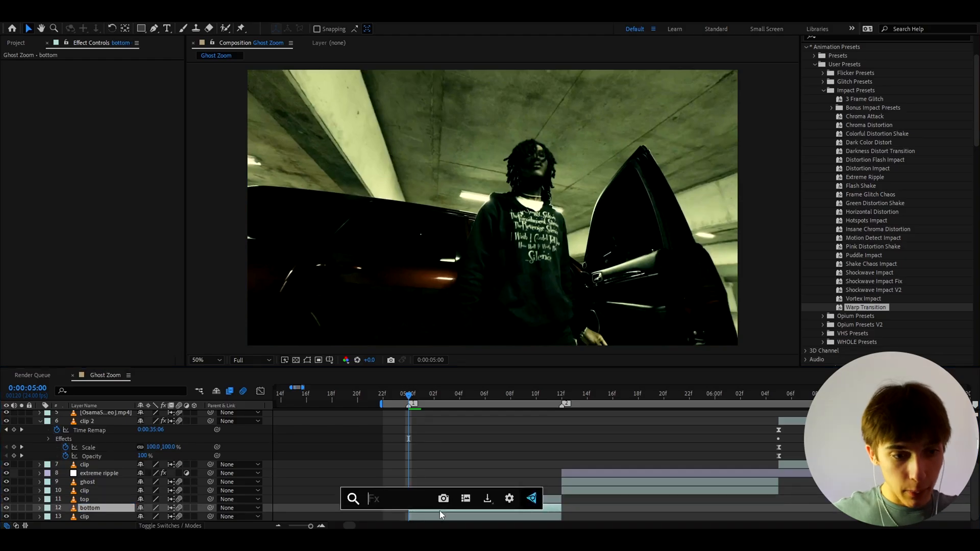
# - Apply Hue/Saturation to the bottom layer and animate its Master Hue to about 303°
pyautogui.write('hue')
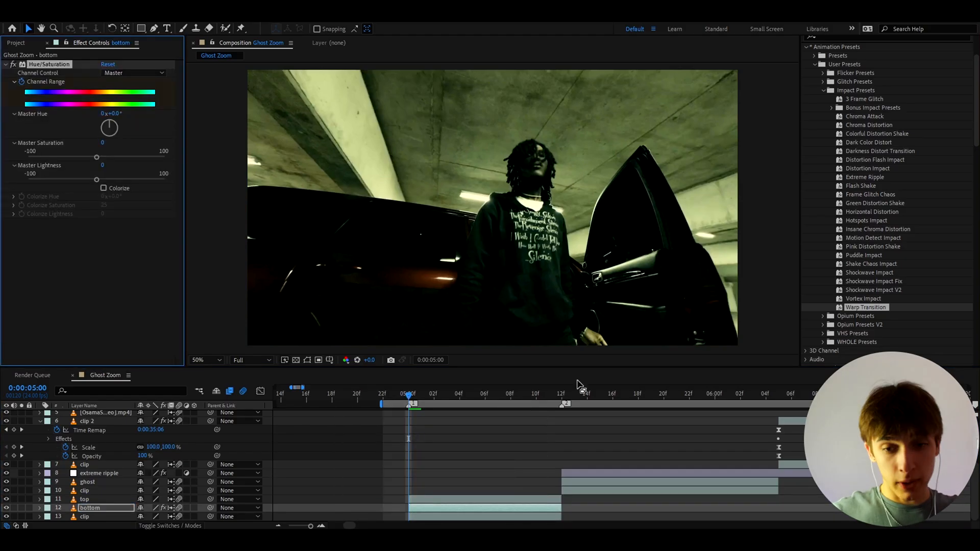
pyautogui.click(548, 394)
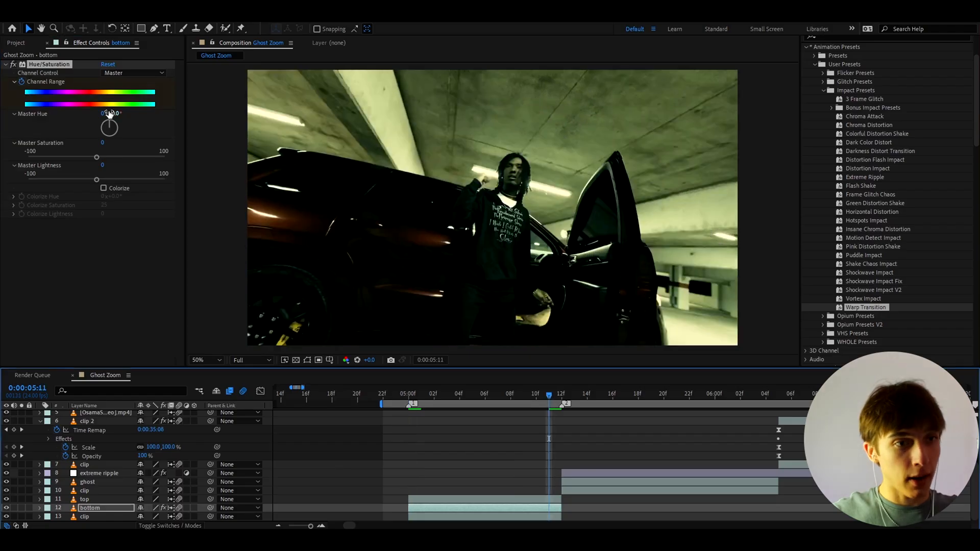
pyautogui.moveTo(110, 128); pyautogui.dragTo(112, 122)
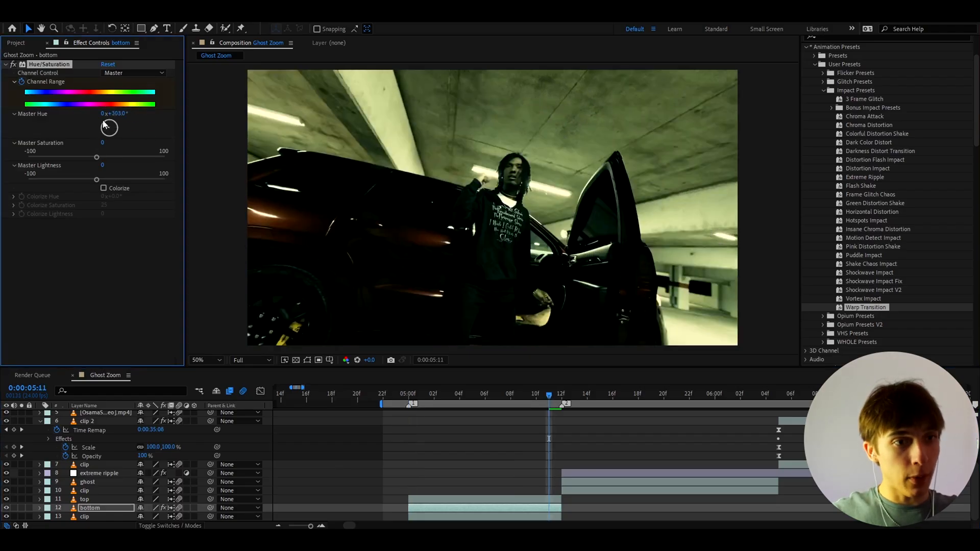
pyautogui.moveTo(110, 122); pyautogui.dragTo(110, 128)
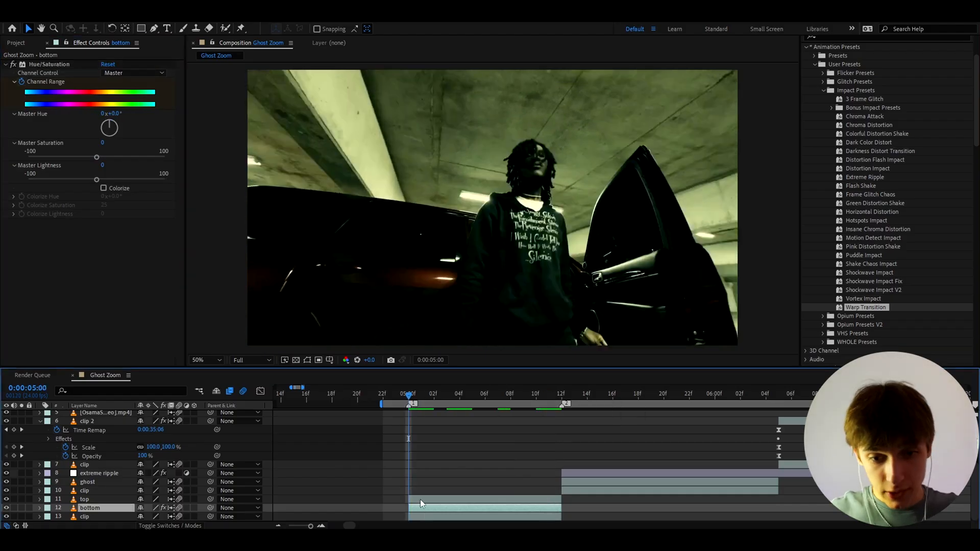
pyautogui.click(84, 499)
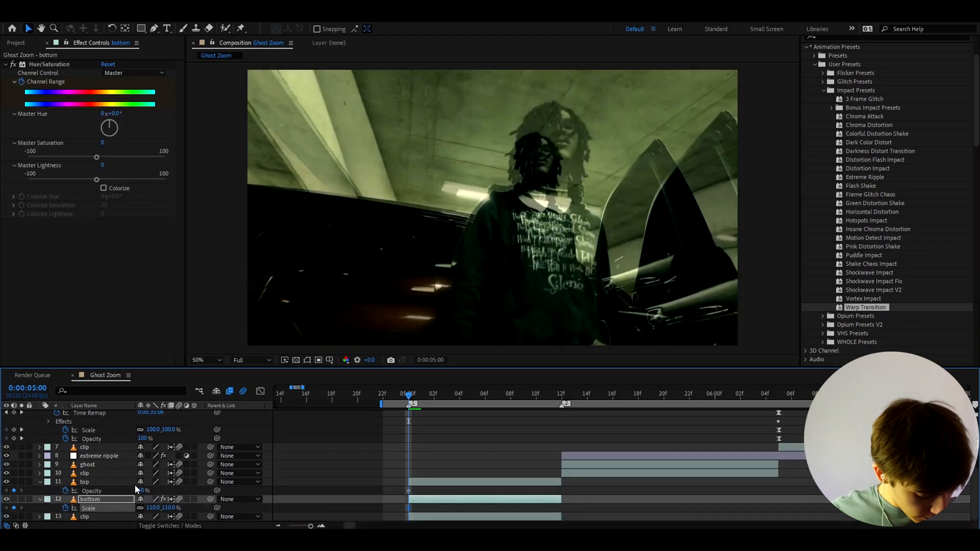
# - Keyframe the top layer to 135% scale and 25% opacity, and the bottom to 155% and 10%
pyautogui.press('ctrl+s')
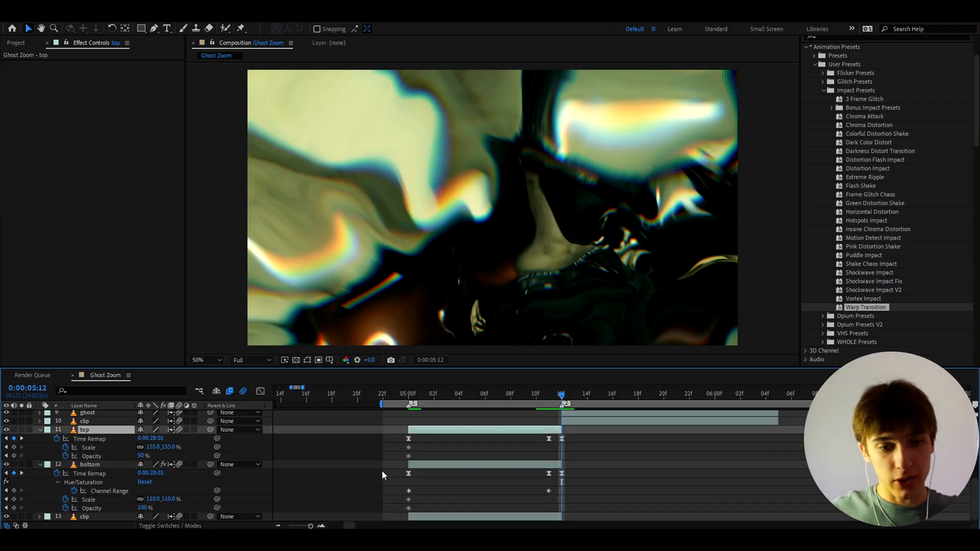
pyautogui.doubleClick(154, 448)
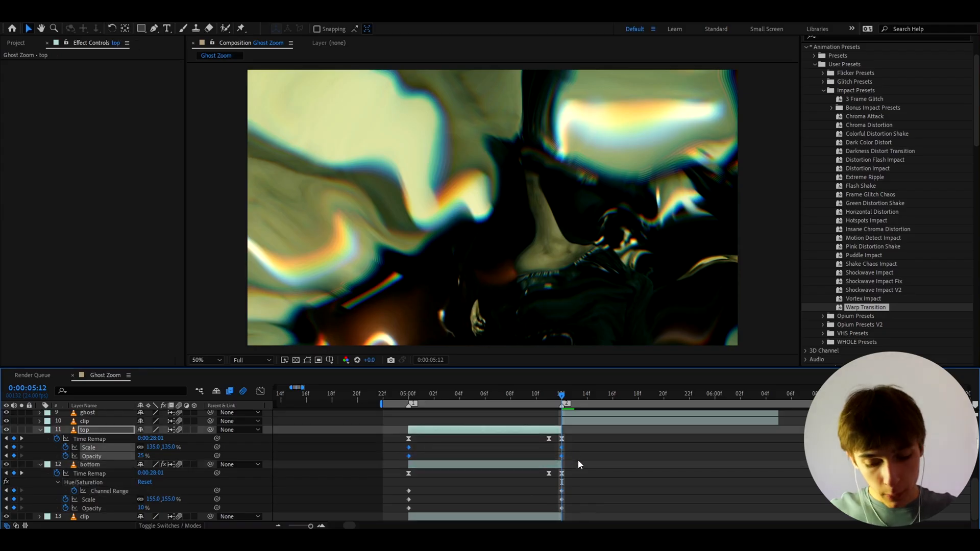
# - Apply Easy Ease to both layers' keyframes and smooth the top layer's opacity curve in the Graph Editor
pyautogui.click(90, 465)
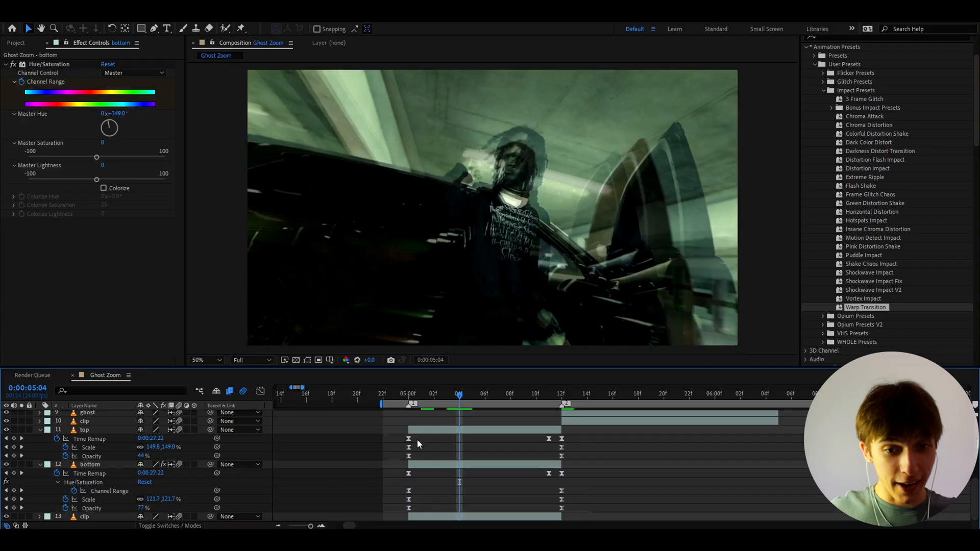
pyautogui.click(84, 430)
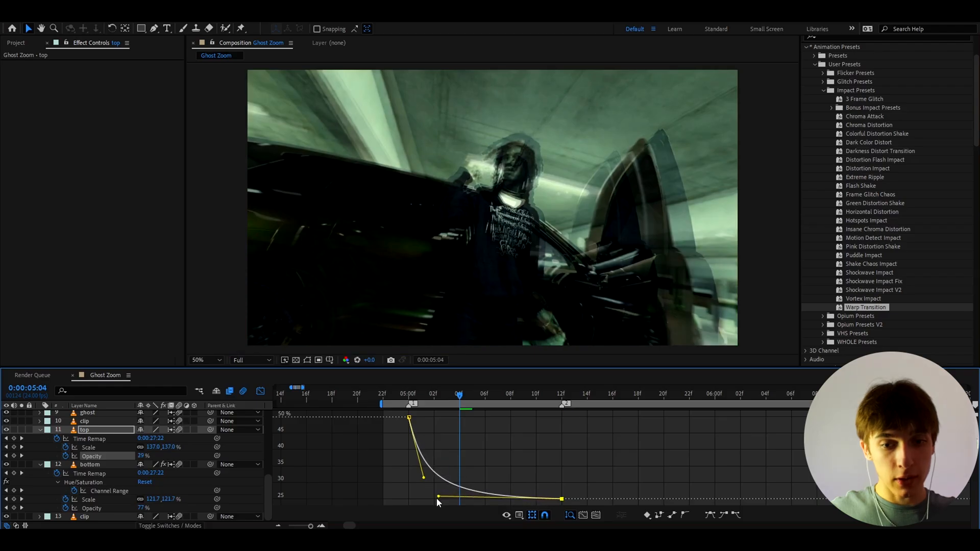
pyautogui.click(570, 515)
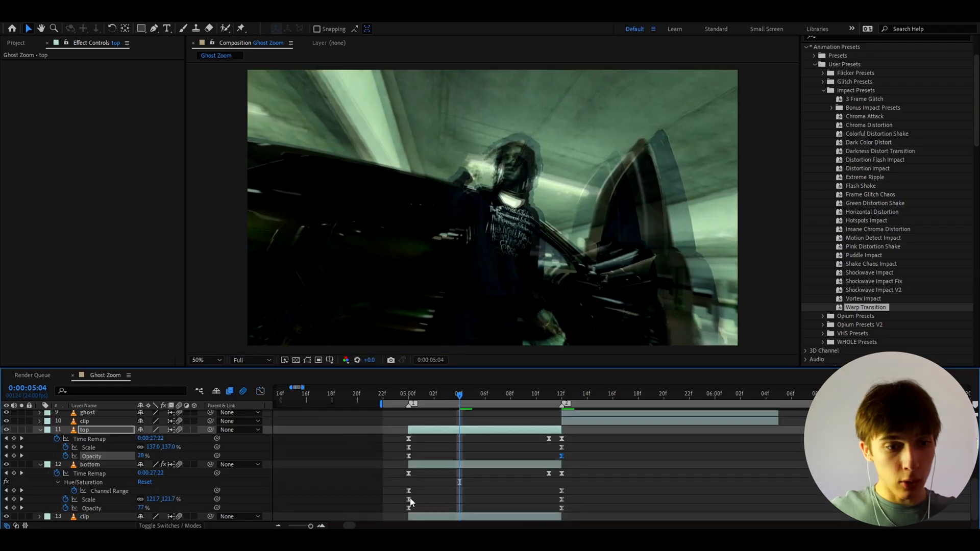
pyautogui.click(91, 465)
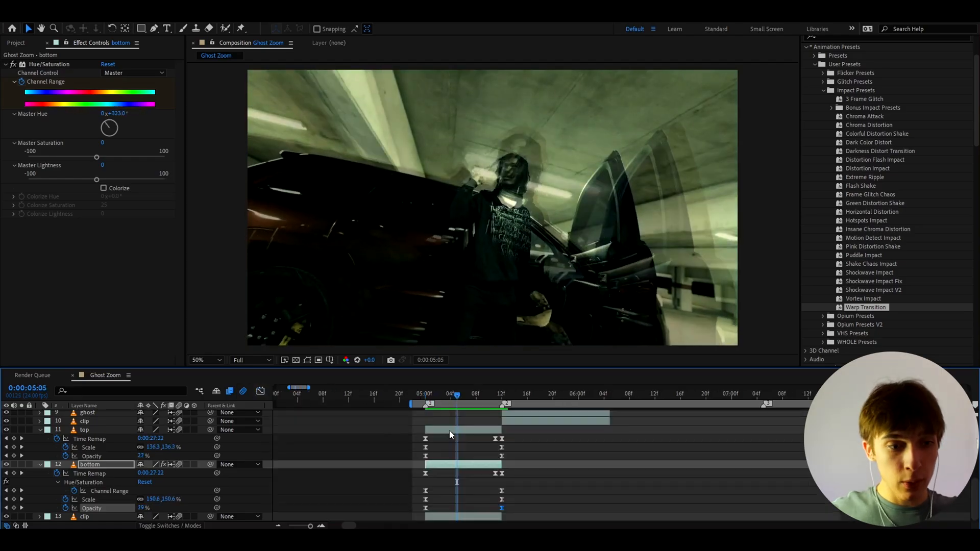
pyautogui.click(84, 430)
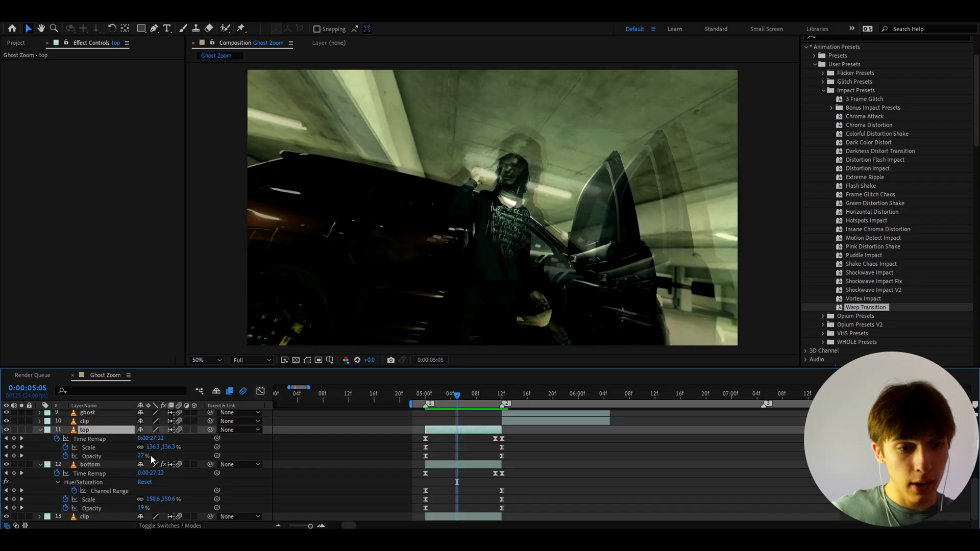